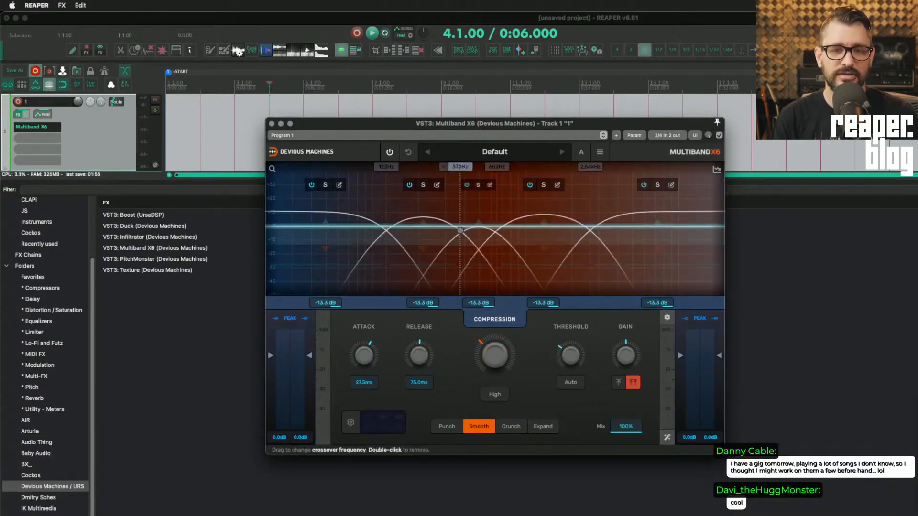
Set crossovers at 123 Hz, 292 Hz, 1.04 kHz and 5.69 kHz across five bands.
drag(460, 230, 443, 230)
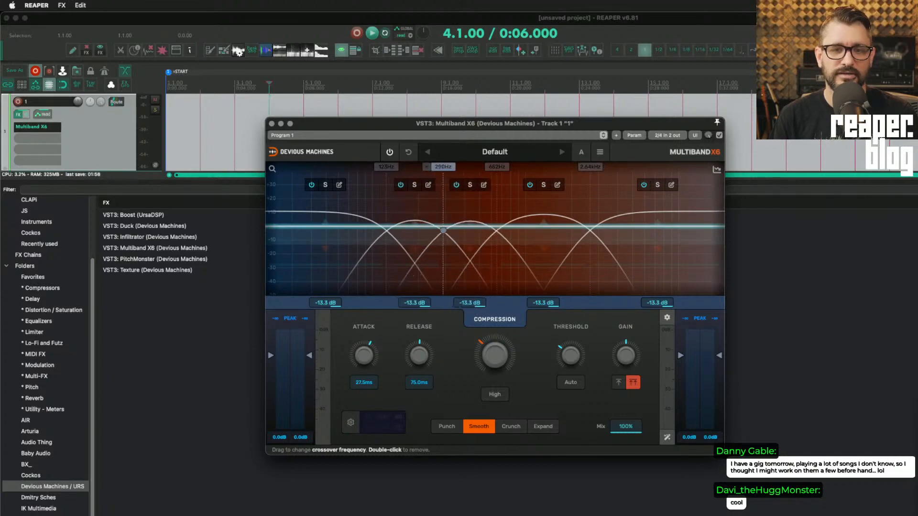
drag(444, 230, 537, 230)
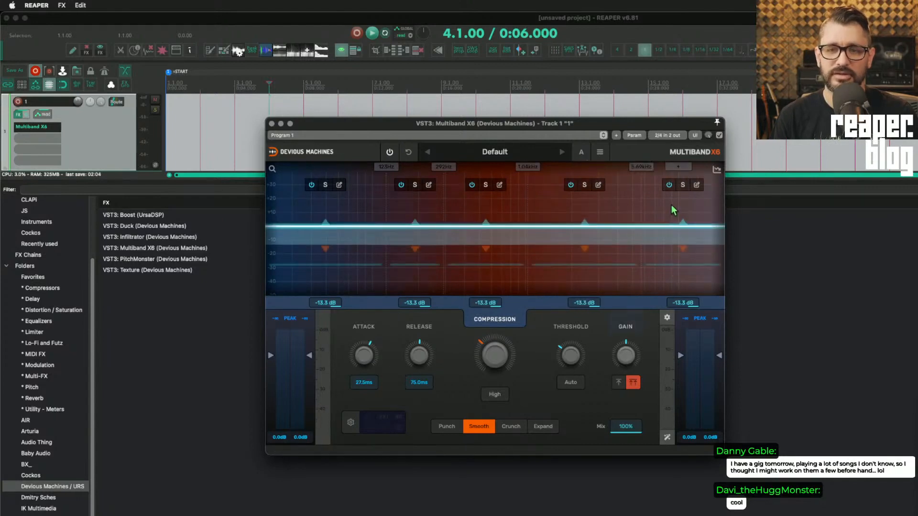
Give the top band the Crunch character and bring up the stereo/sidechain settings.
click(696, 185)
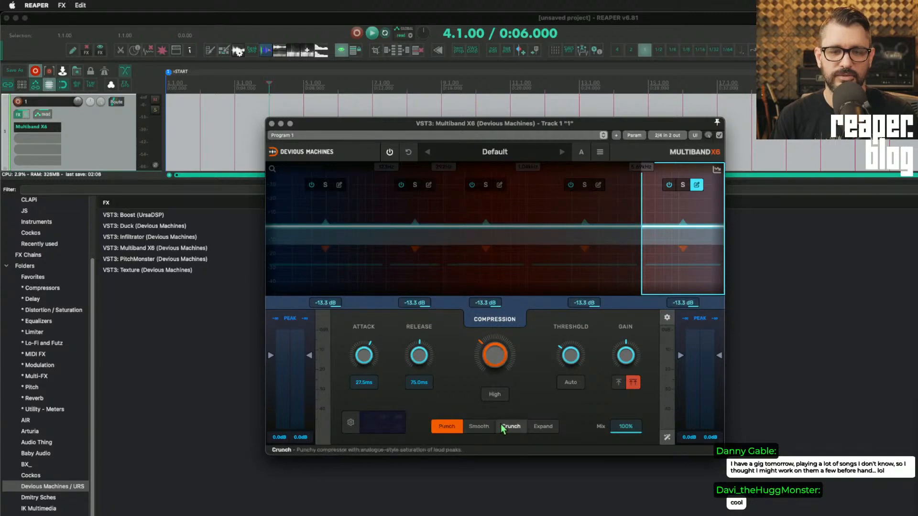
click(511, 426)
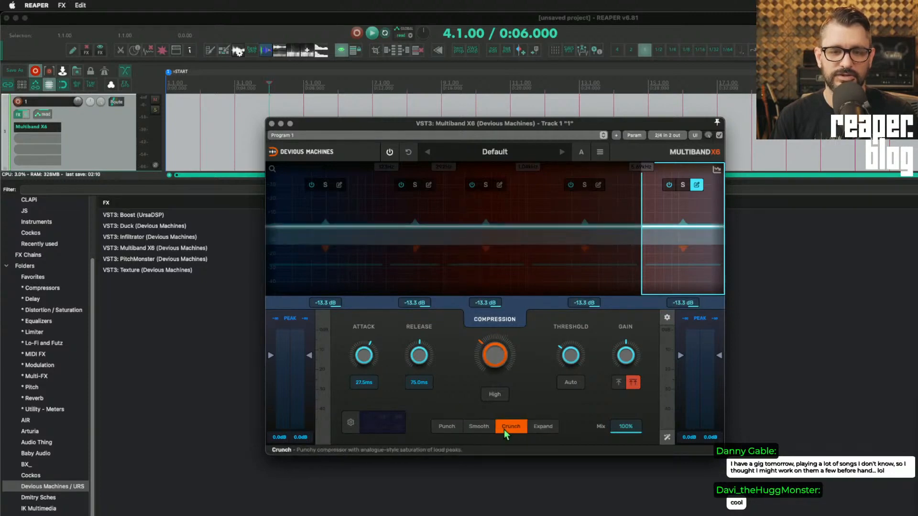
click(666, 317)
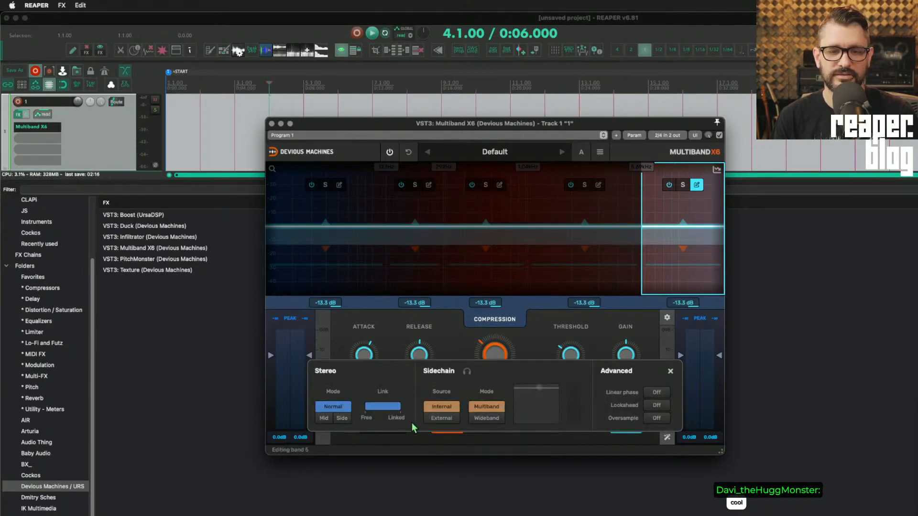
mouse_move(450, 425)
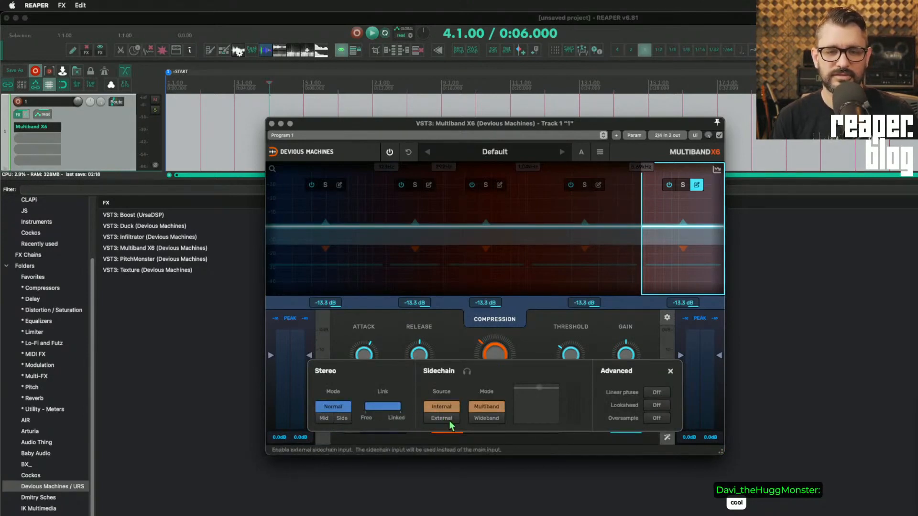
Set the sidechain source to External so thresholds read about -47.8 dB.
click(486, 419)
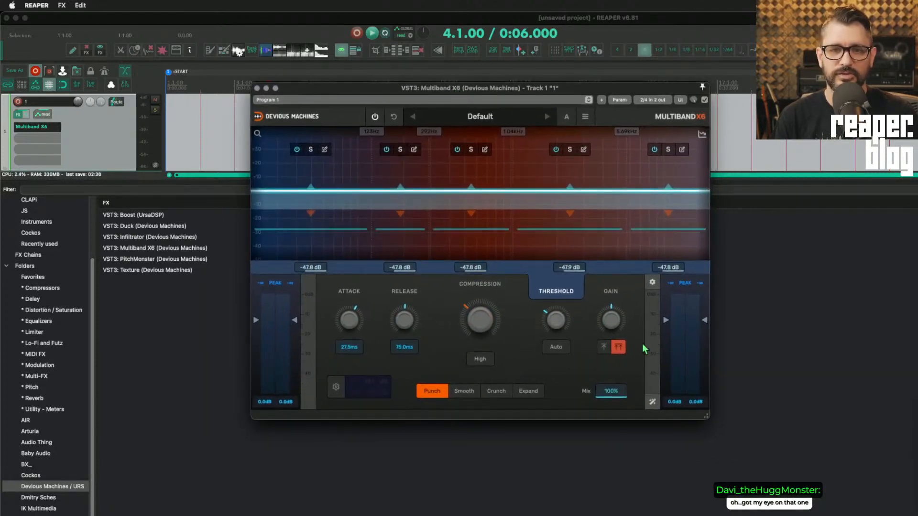
Enlarge the Multiband X6 window to show all five bands at +0.0 dB gain.
drag(707, 418, 839, 480)
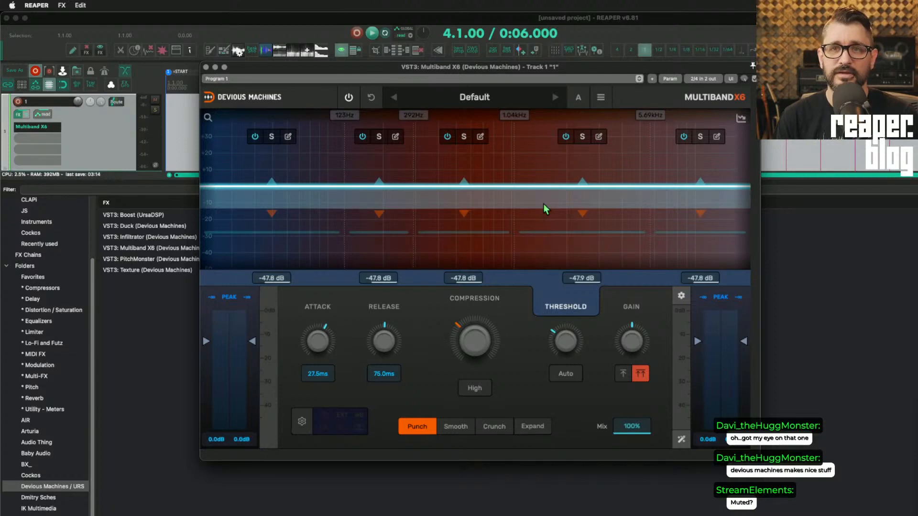
mouse_move(539, 211)
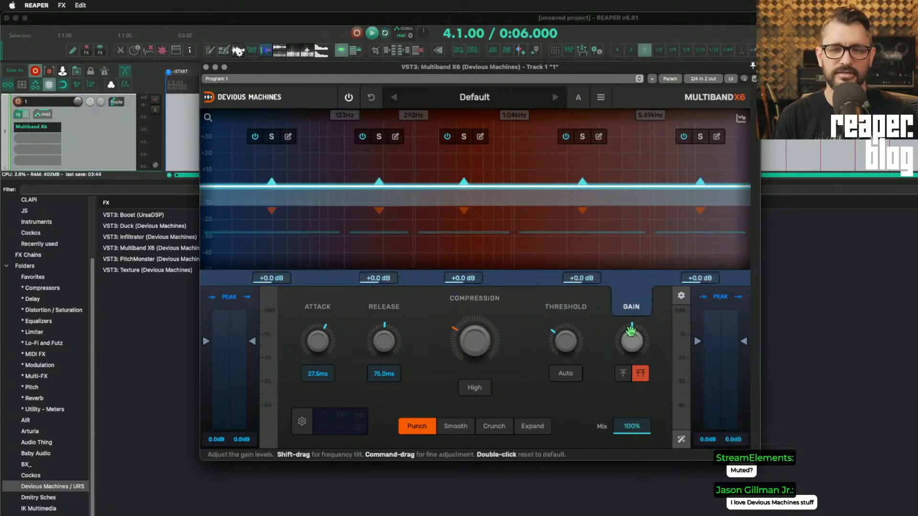
Raise all band thresholds to about -22 dB (-28.7 dB on band four) with 17 ms attack.
drag(632, 342, 632, 328)
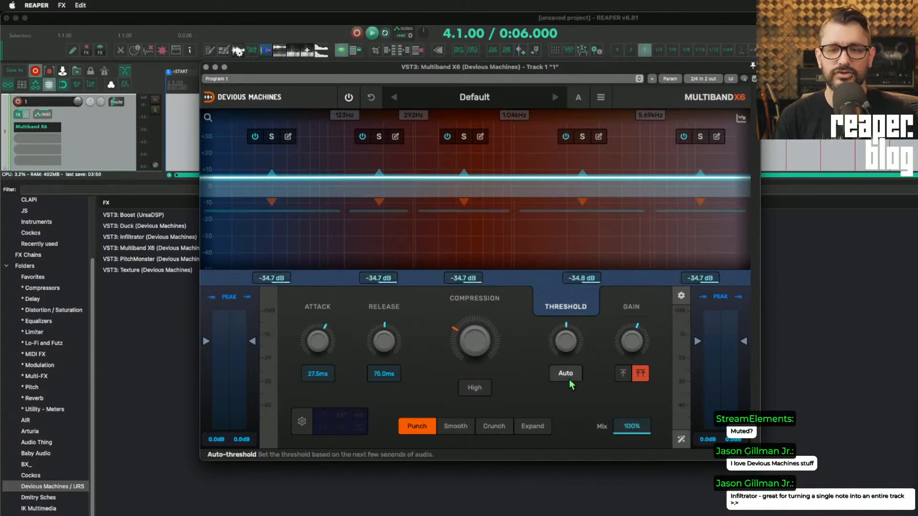
mouse_move(571, 399)
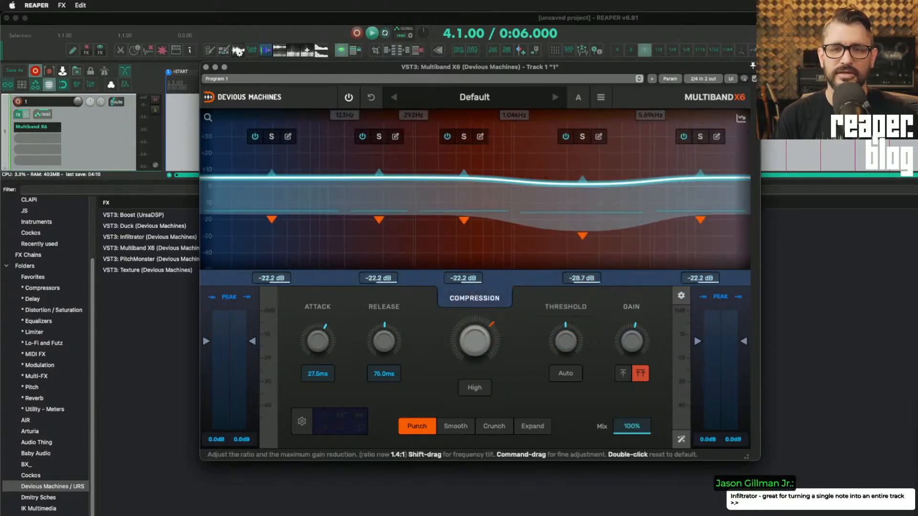
drag(474, 66, 541, 81)
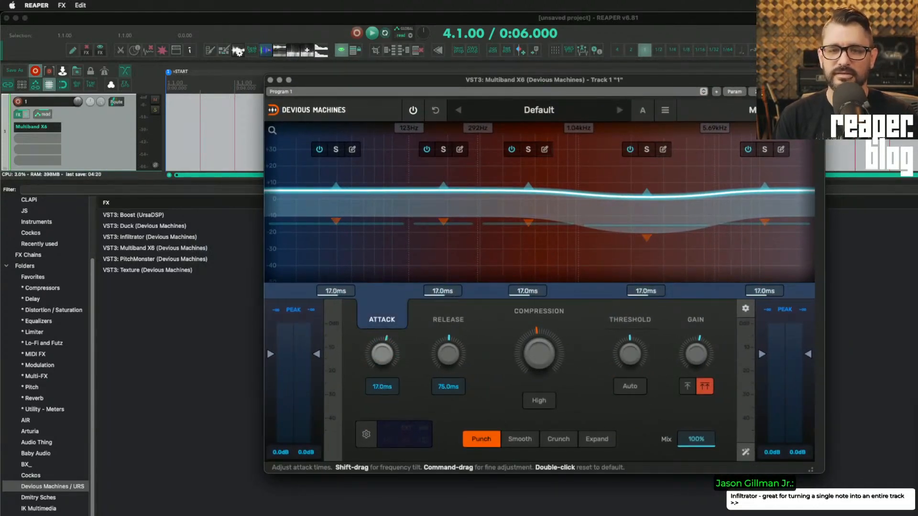
Use Smooth character with 5.72 ms attack, 30.8 ms release, +3.9 dB gain, then compare via A/B.
click(447, 319)
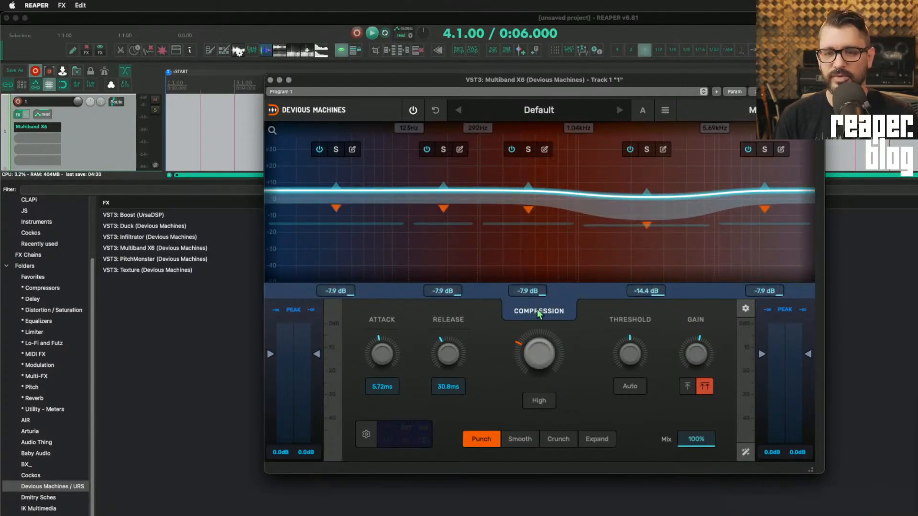
click(520, 438)
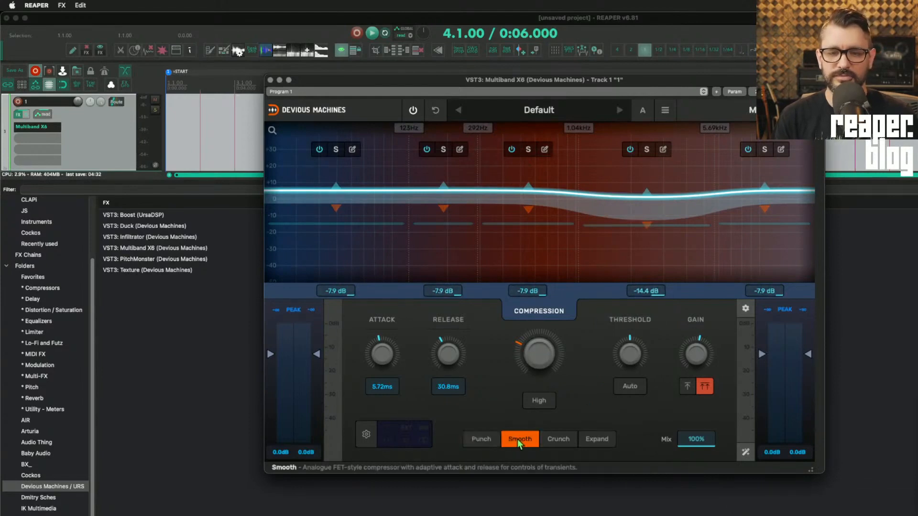
click(480, 439)
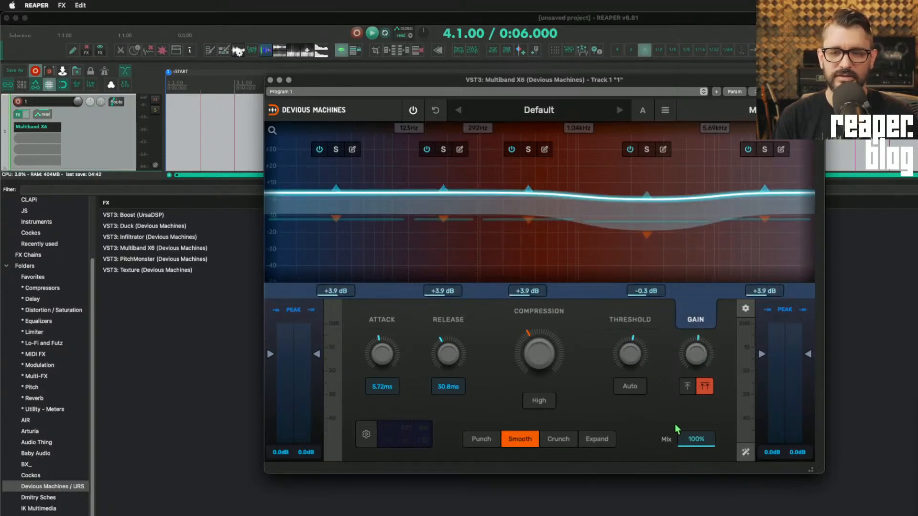
mouse_move(580, 268)
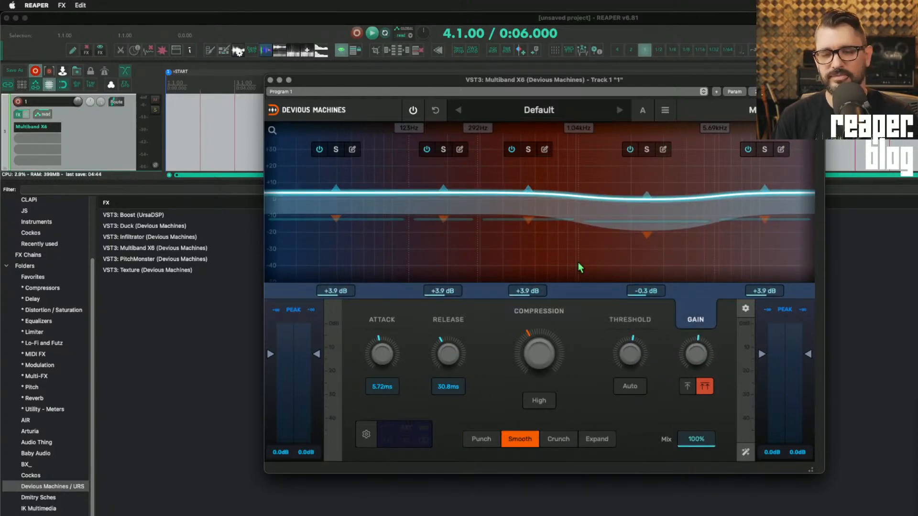
click(544, 149)
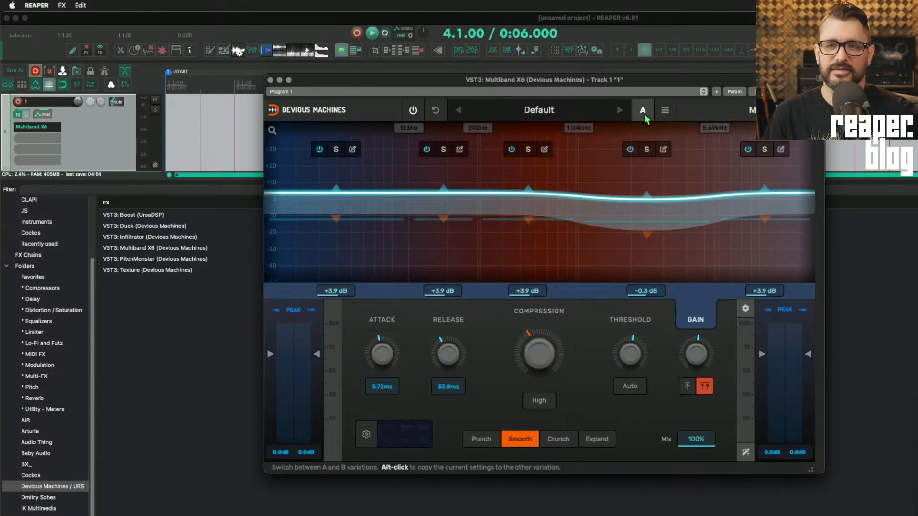
click(666, 110)
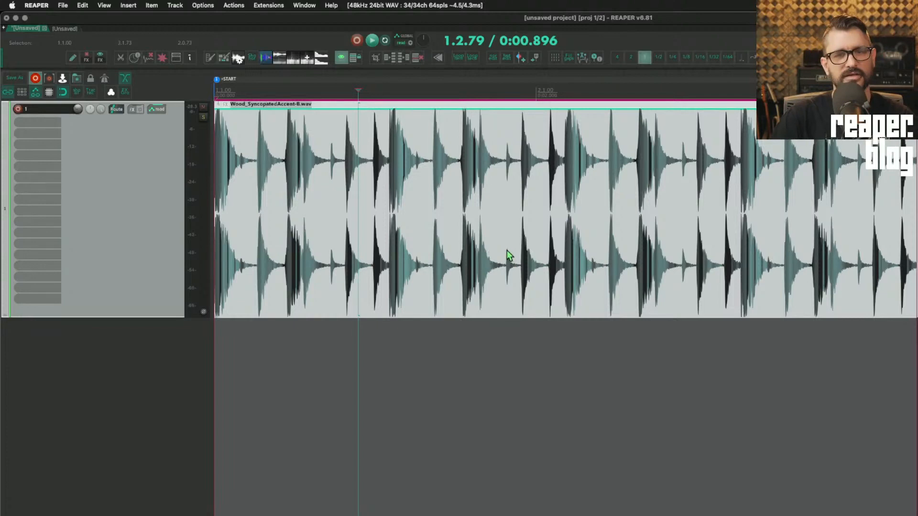
mouse_move(404, 251)
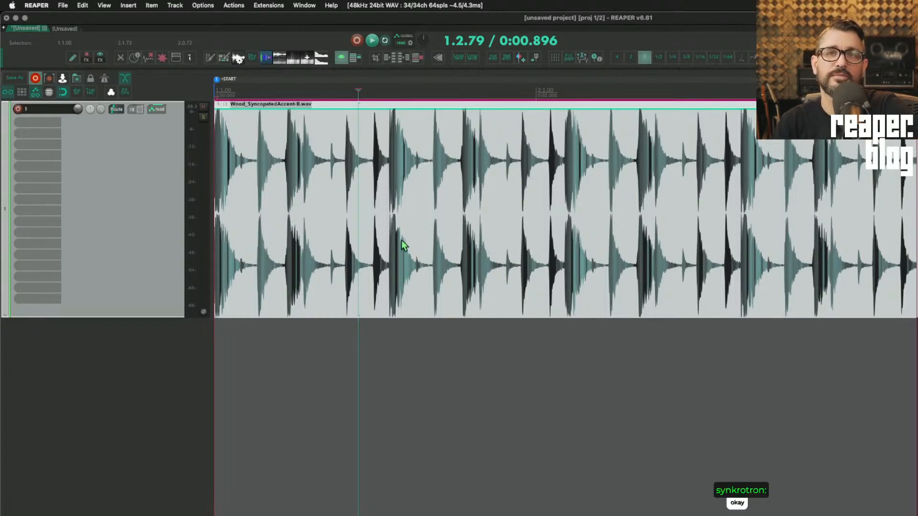
mouse_move(430, 256)
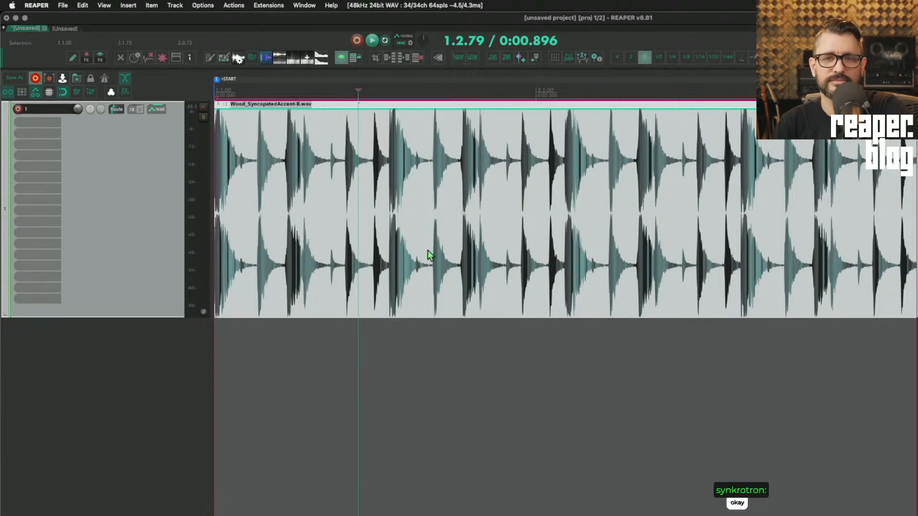
mouse_move(405, 233)
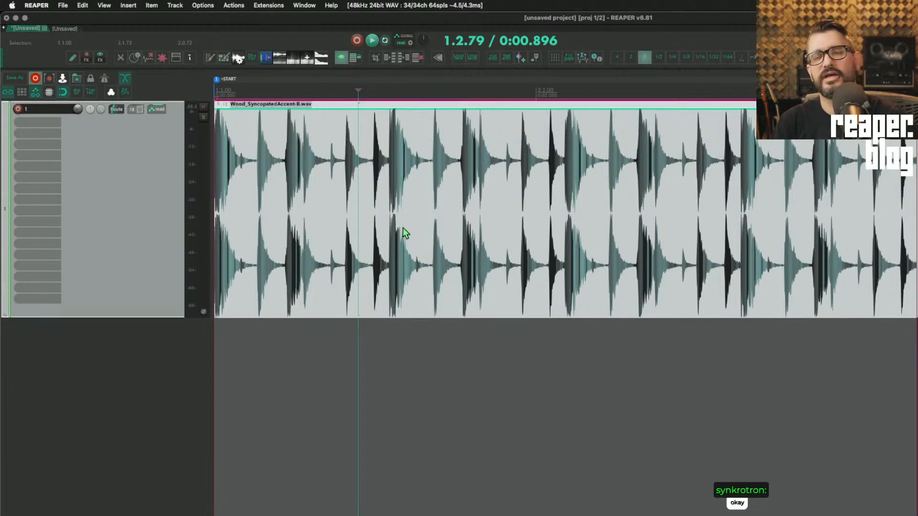
mouse_move(520, 446)
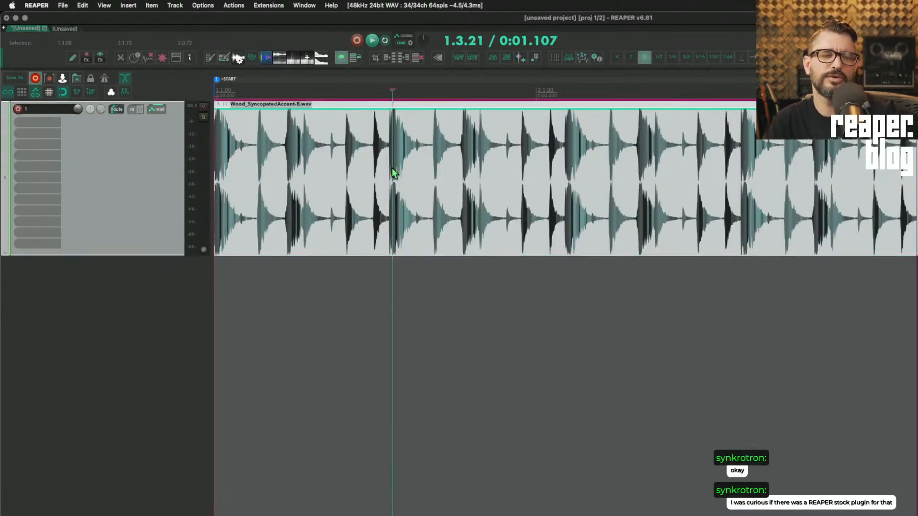
mouse_move(118, 145)
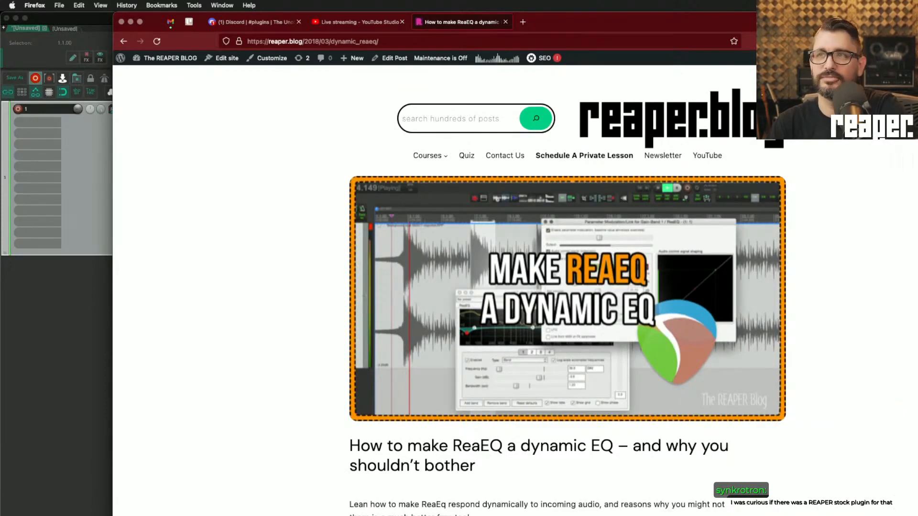
View the TDR Nova page on tokyodawn.net, then return to the REAPER project.
scroll(down, 3)
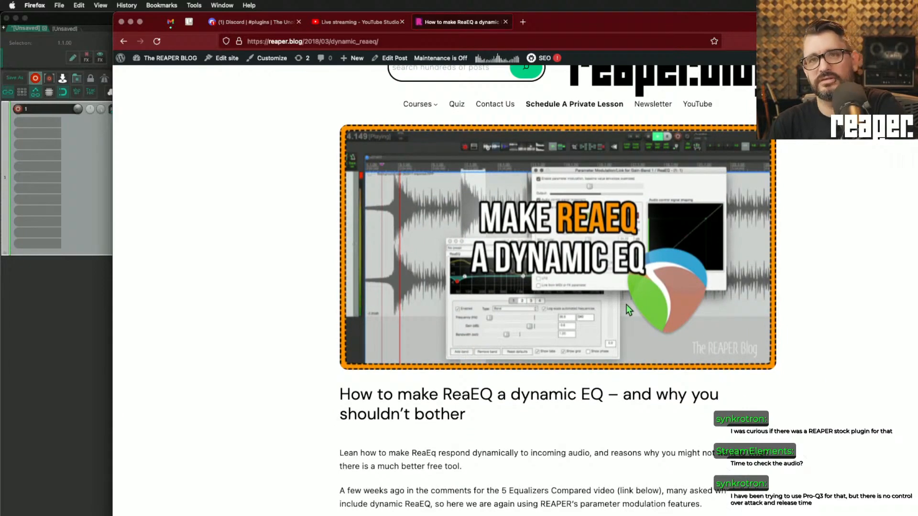
scroll(down, 3)
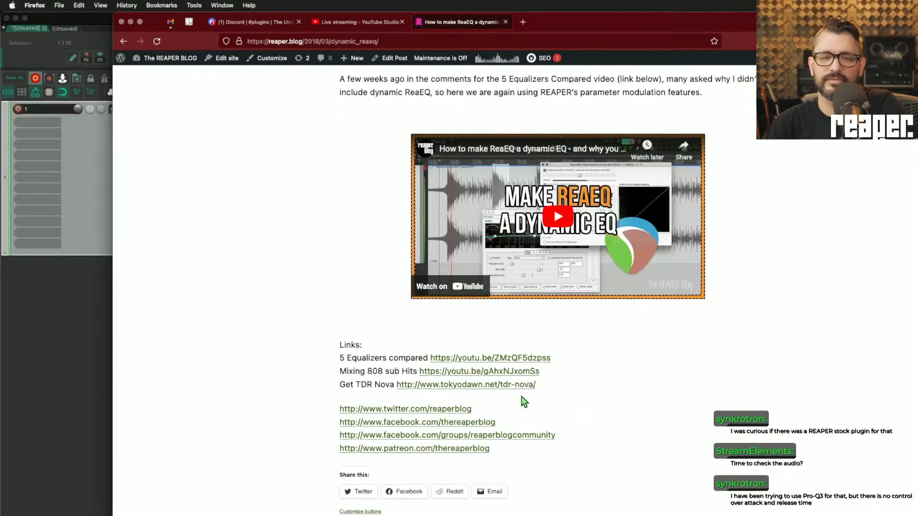
click(467, 384)
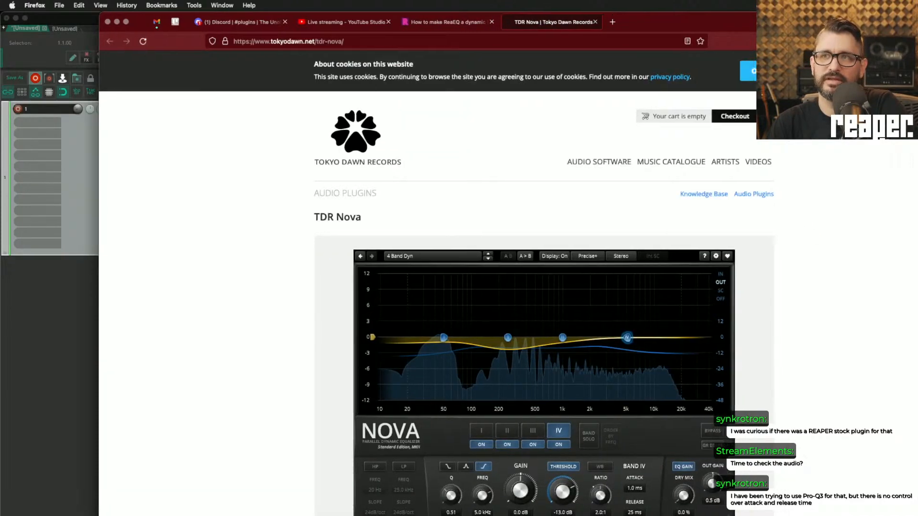
scroll(down, 3)
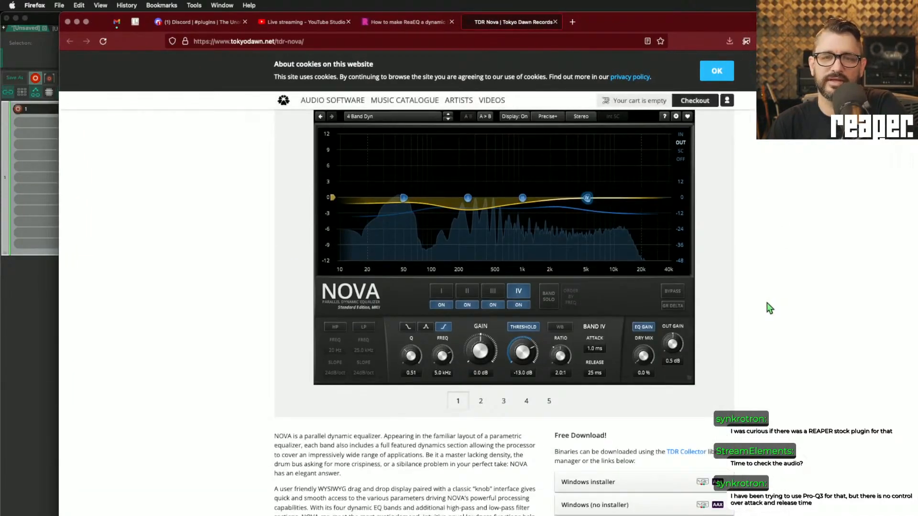
click(480, 400)
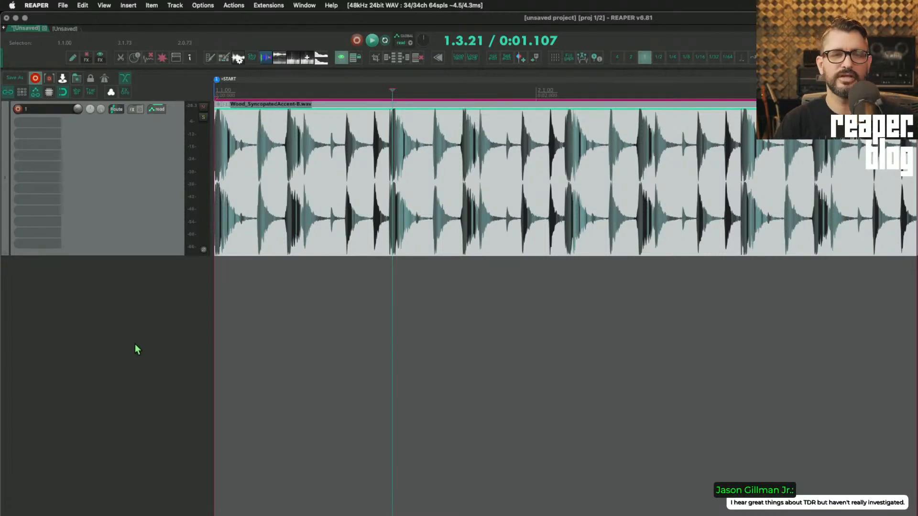
mouse_move(114, 327)
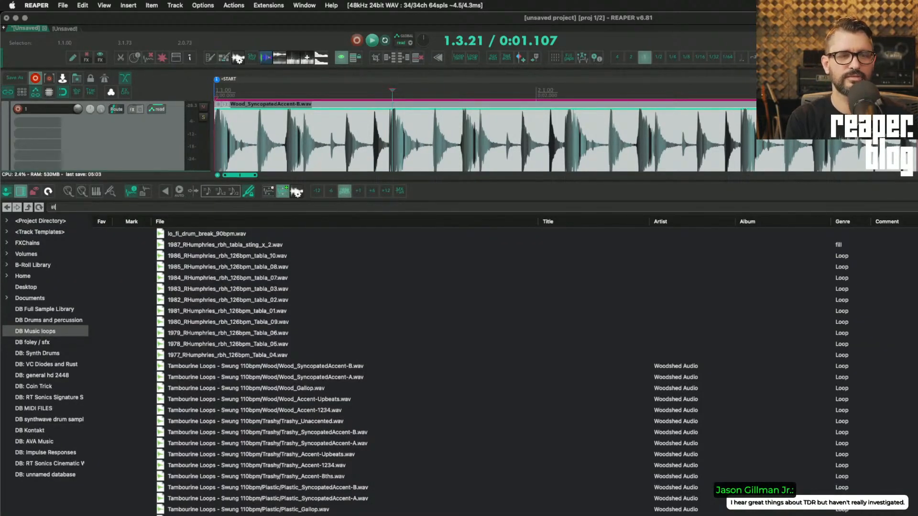
Search the Media Explorer for 'string pad' to find the 128 stringpad loop.
text(string pad)
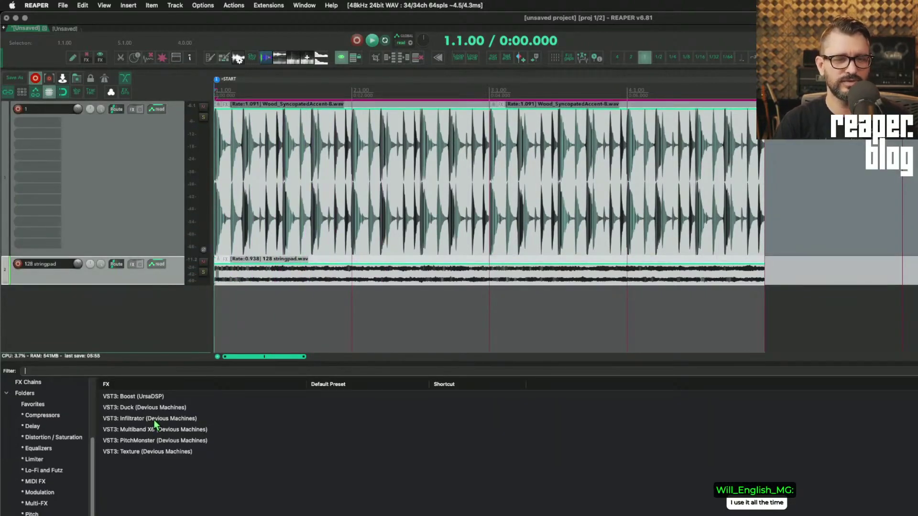
Add VST3: Multiband X6 (Devious Machines) to the 128 stringpad track.
click(143, 429)
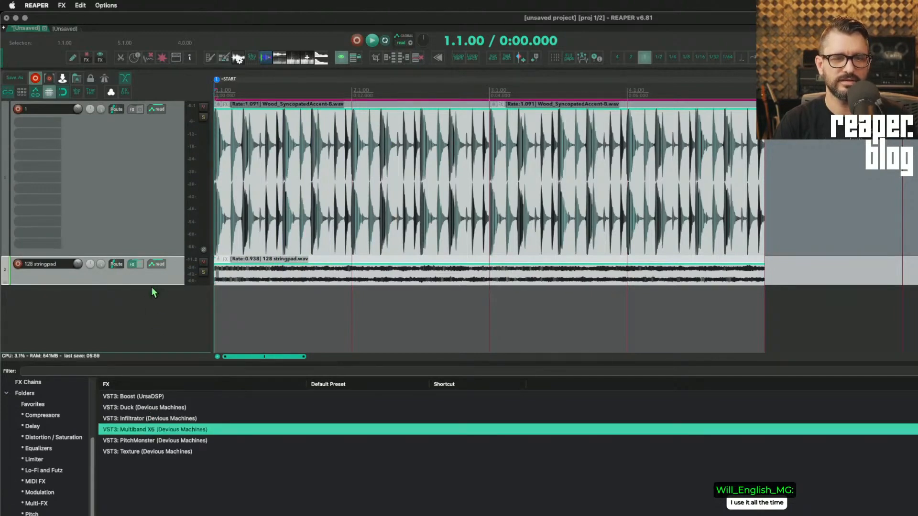
double_click(152, 430)
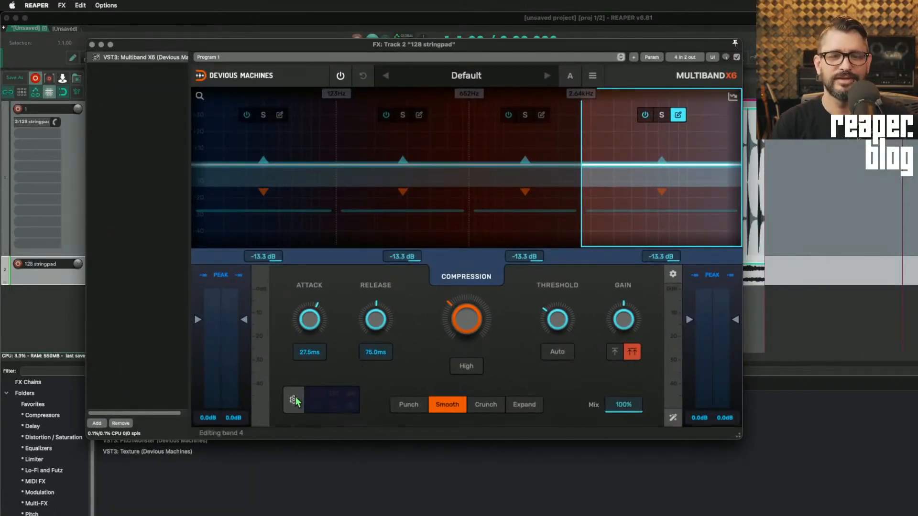
Feed X6 from the external sidechain, show per-band compression, move the top crossover to about 3.25 kHz.
click(293, 399)
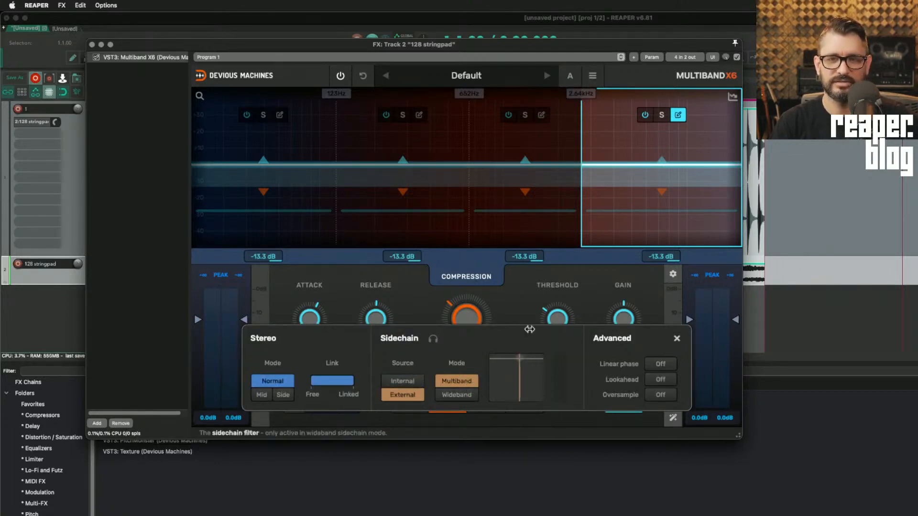
click(371, 52)
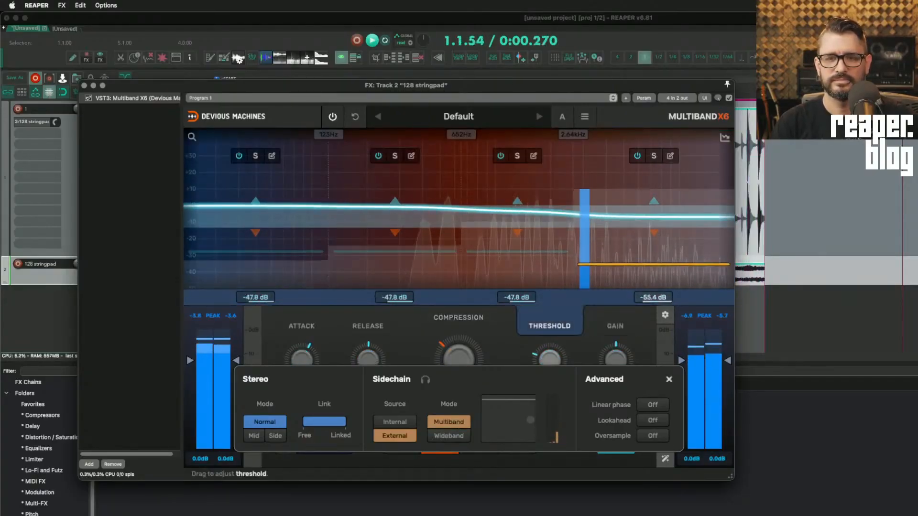
click(458, 318)
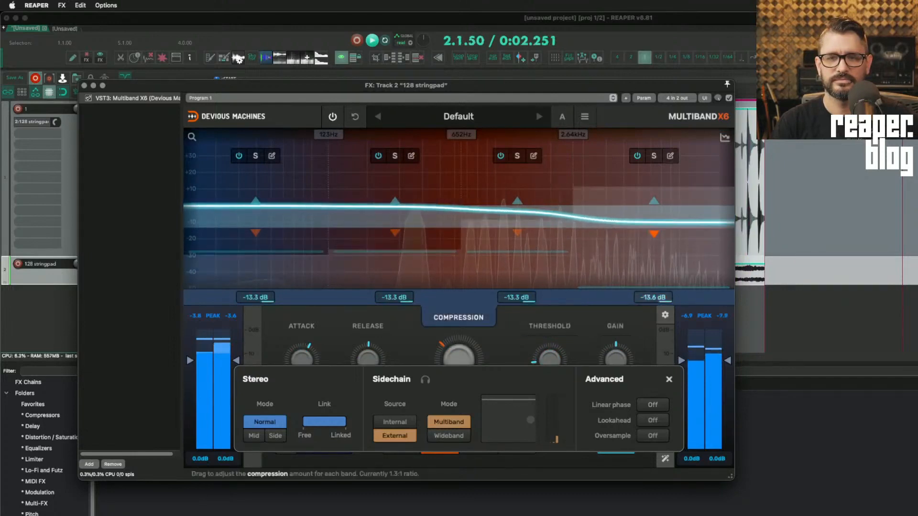
drag(654, 234, 654, 259)
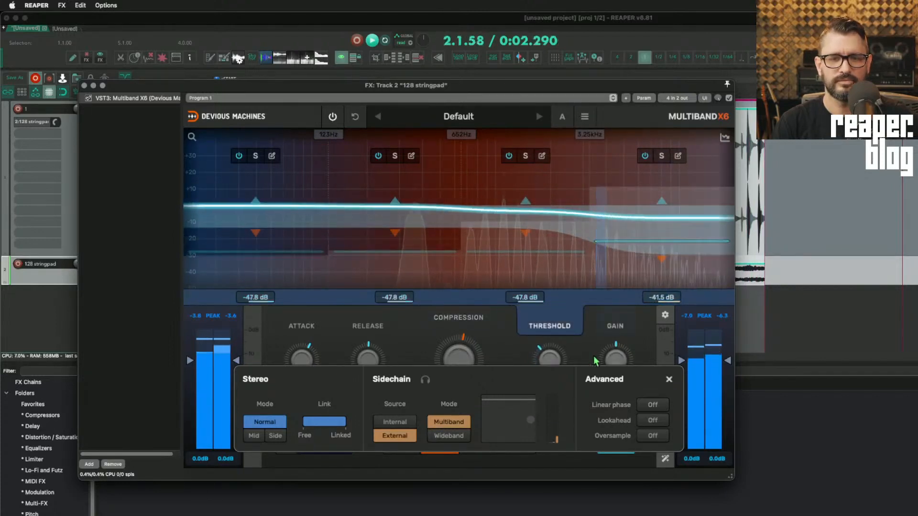
click(670, 378)
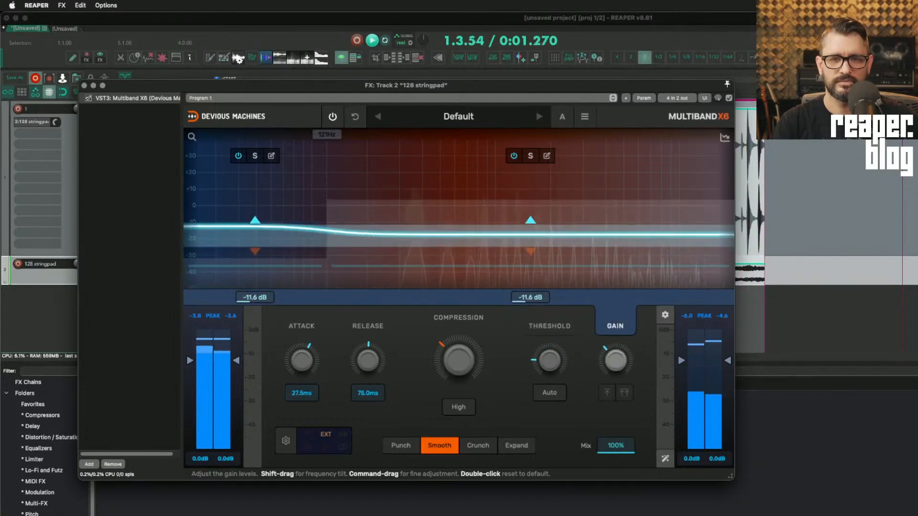
Split the two bands at 887 Hz and shorten the attack to 30 µs.
click(547, 155)
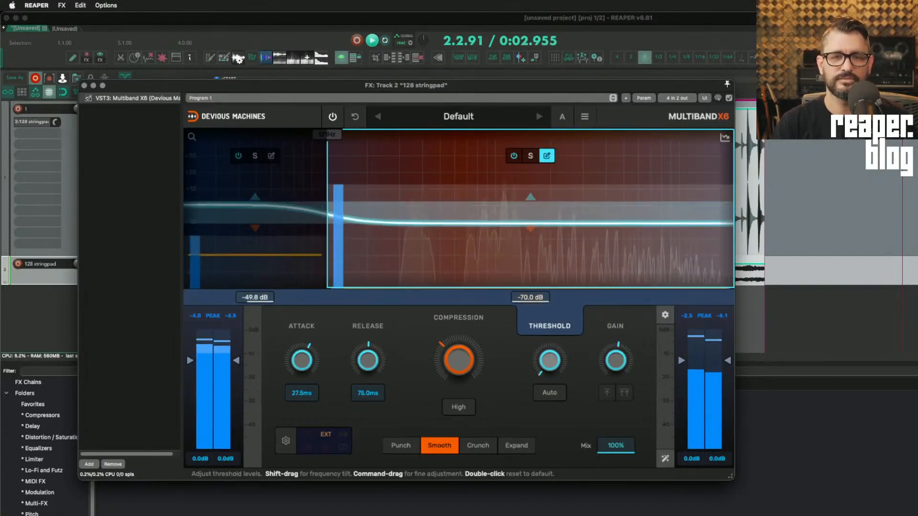
click(614, 326)
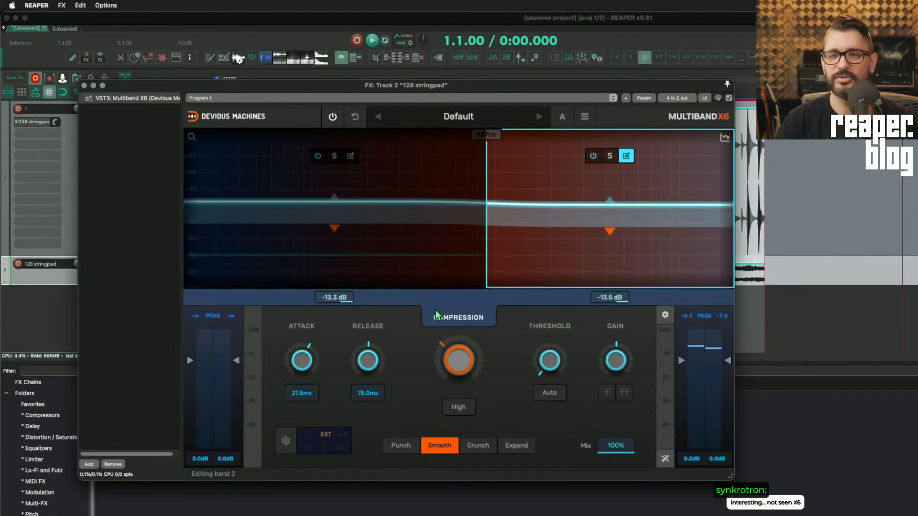
drag(404, 85, 456, 156)
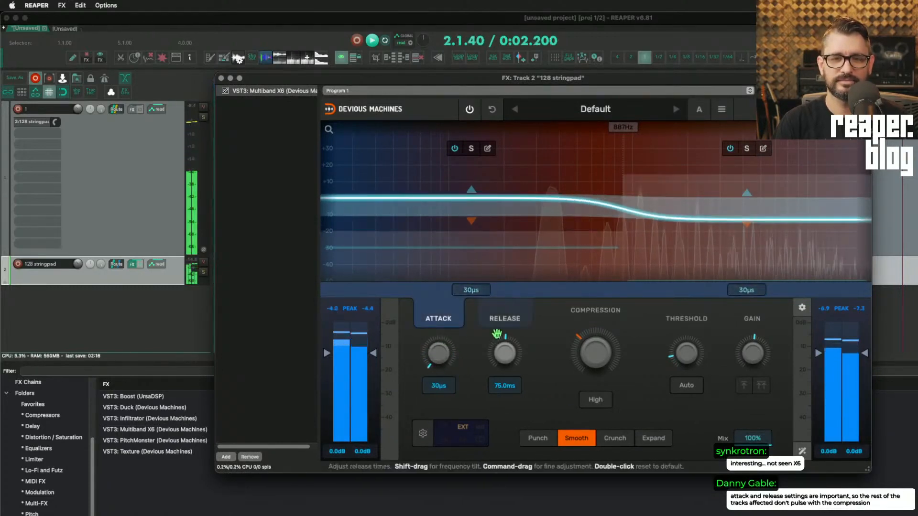
Shorten X6's band release times to roughly 9 ms and show them per band.
drag(504, 351, 504, 375)
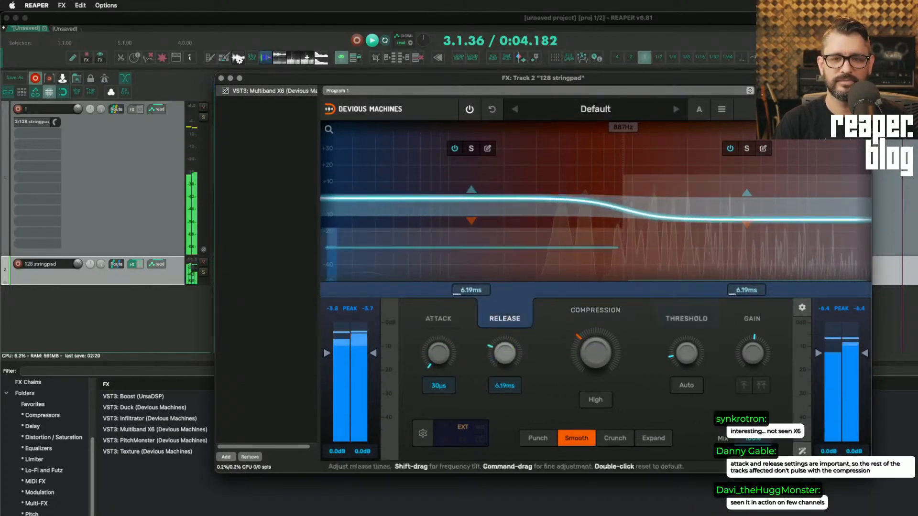
drag(504, 351, 504, 340)
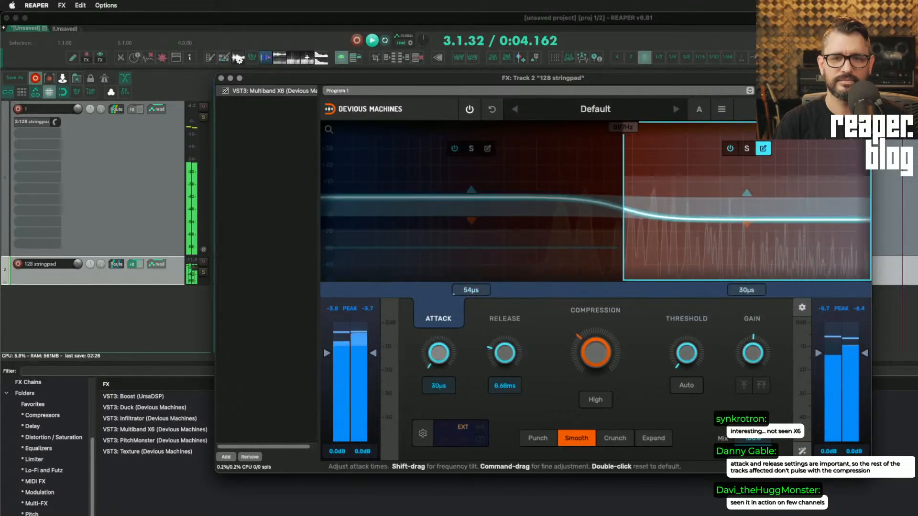
click(505, 318)
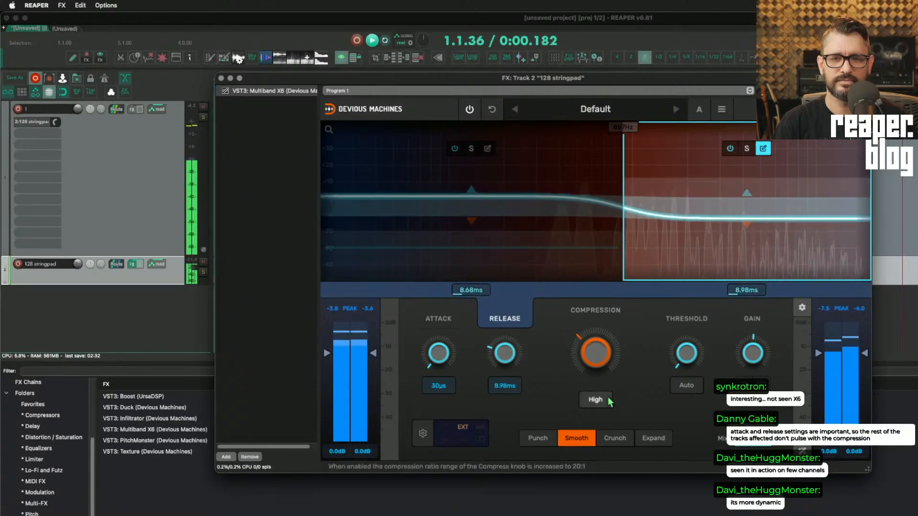
Switch X6's upper band from Compress to Expand mode.
click(653, 438)
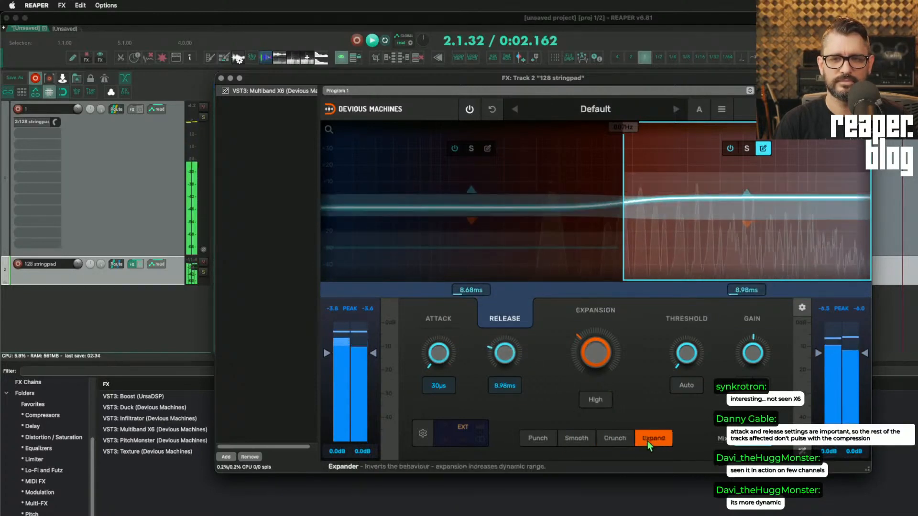
click(537, 438)
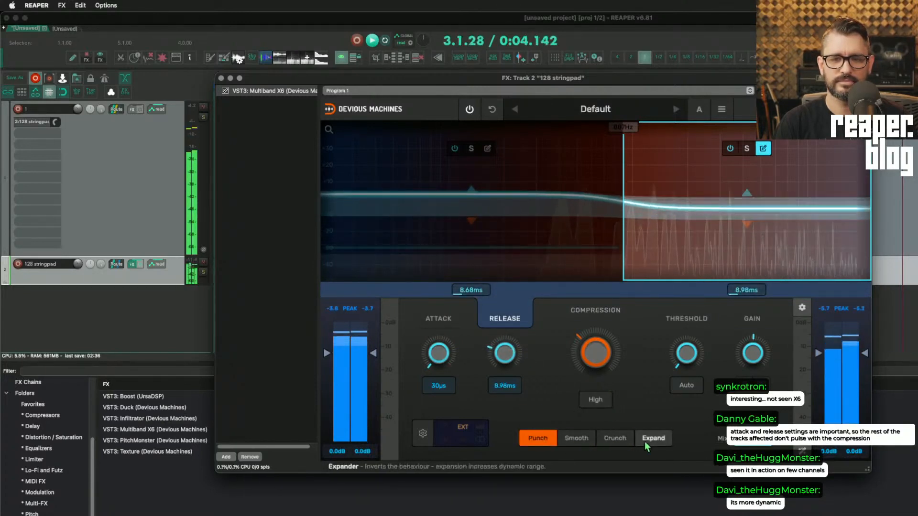
click(653, 438)
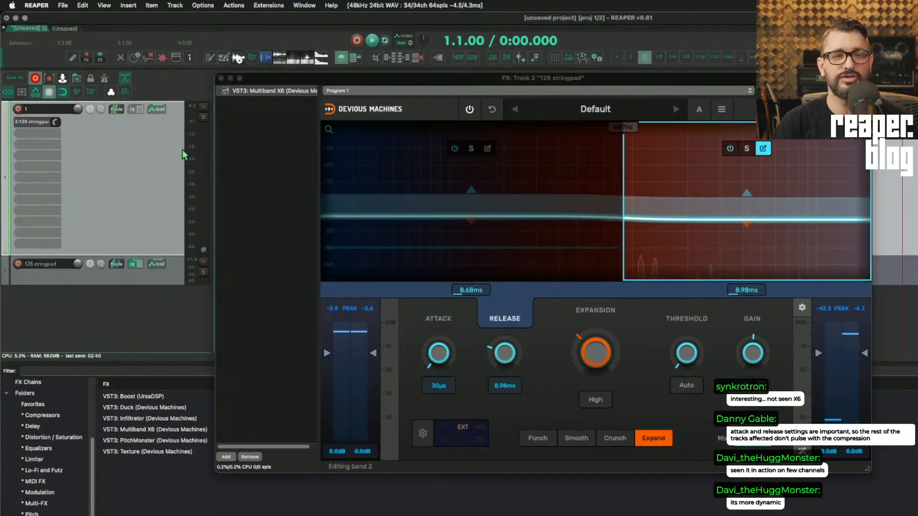
mouse_move(115, 126)
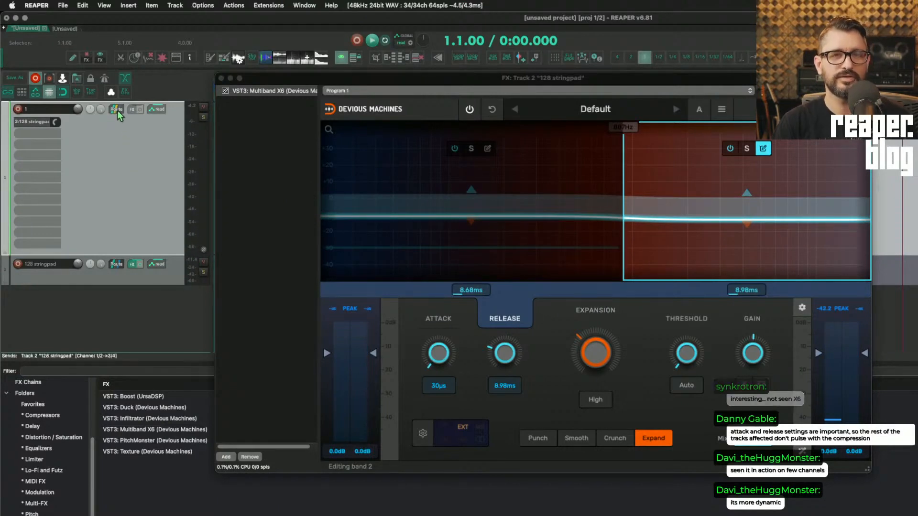
mouse_move(86, 166)
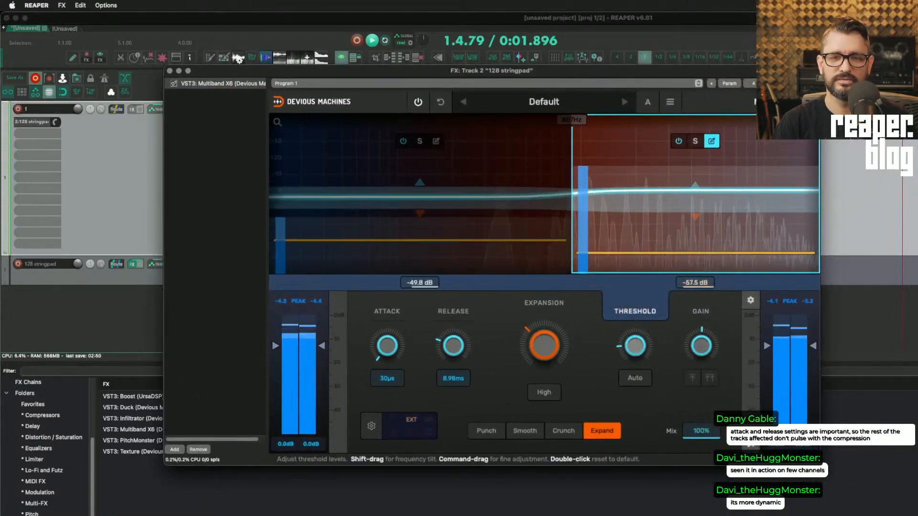
Show per-band expansion amounts and lower the upper band threshold to -32.8 dB.
click(386, 312)
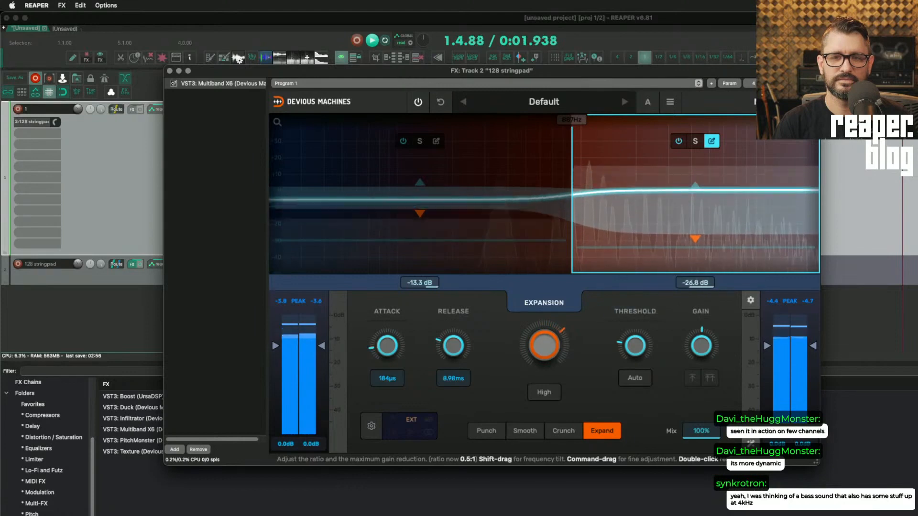
drag(543, 344, 549, 353)
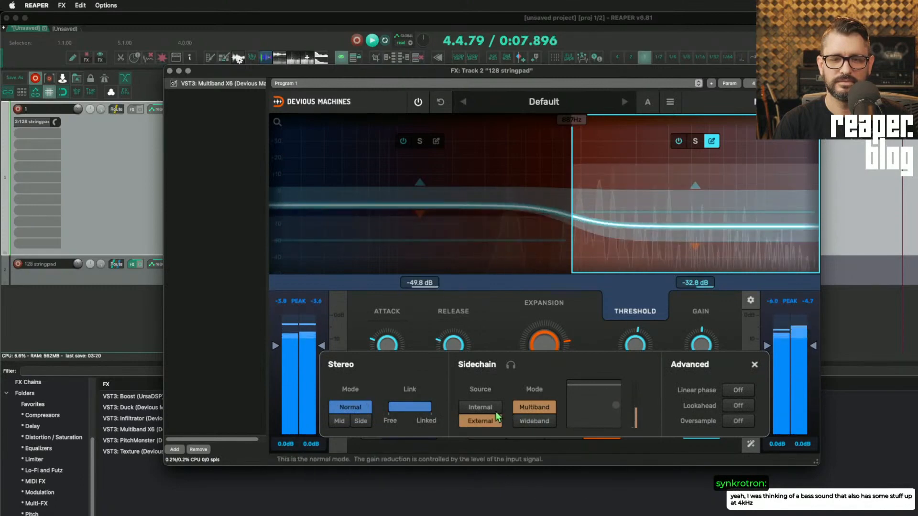
Set X6's sidechain source to External and close its settings panel.
click(534, 421)
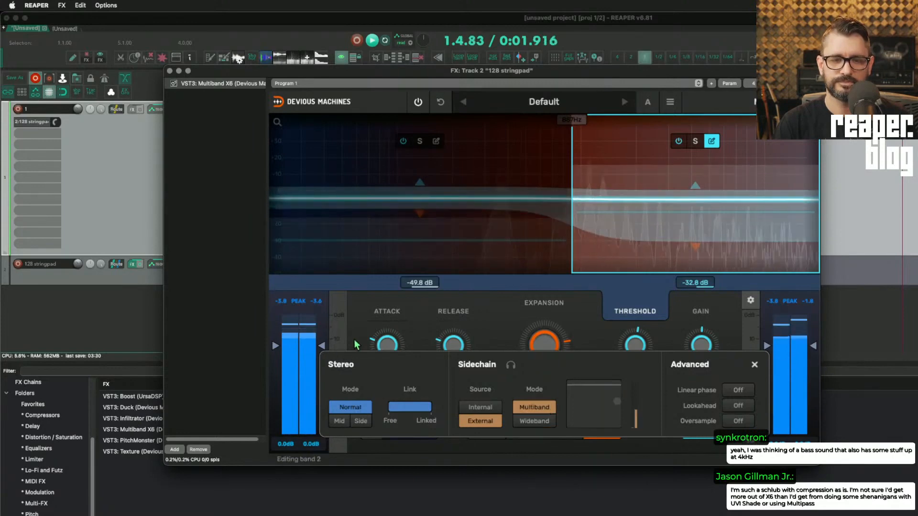
click(754, 365)
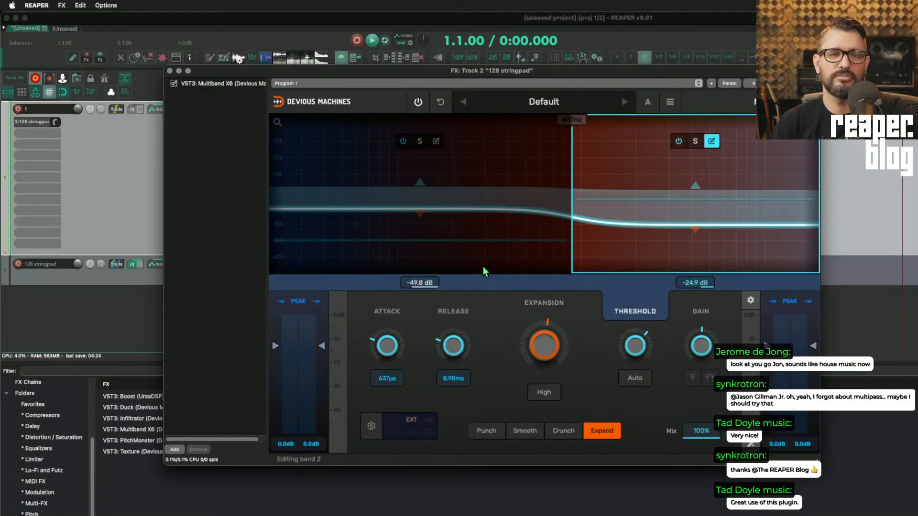
mouse_move(522, 276)
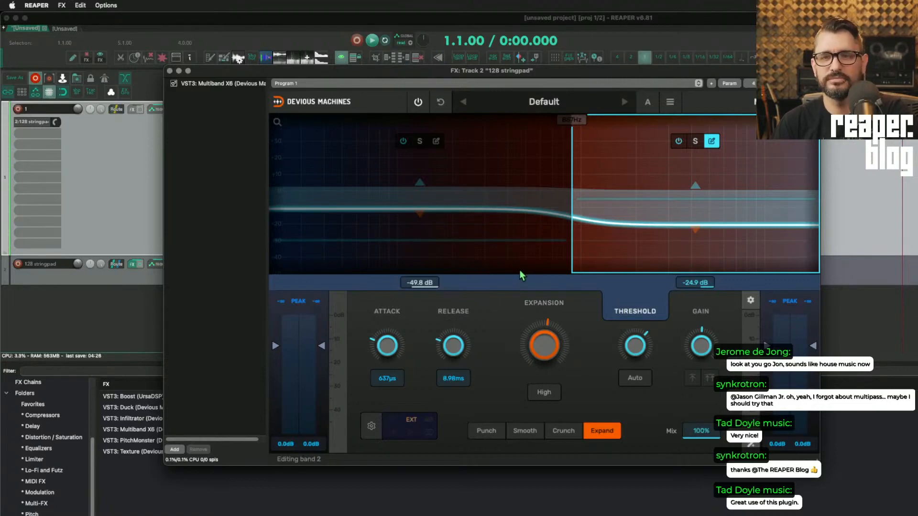